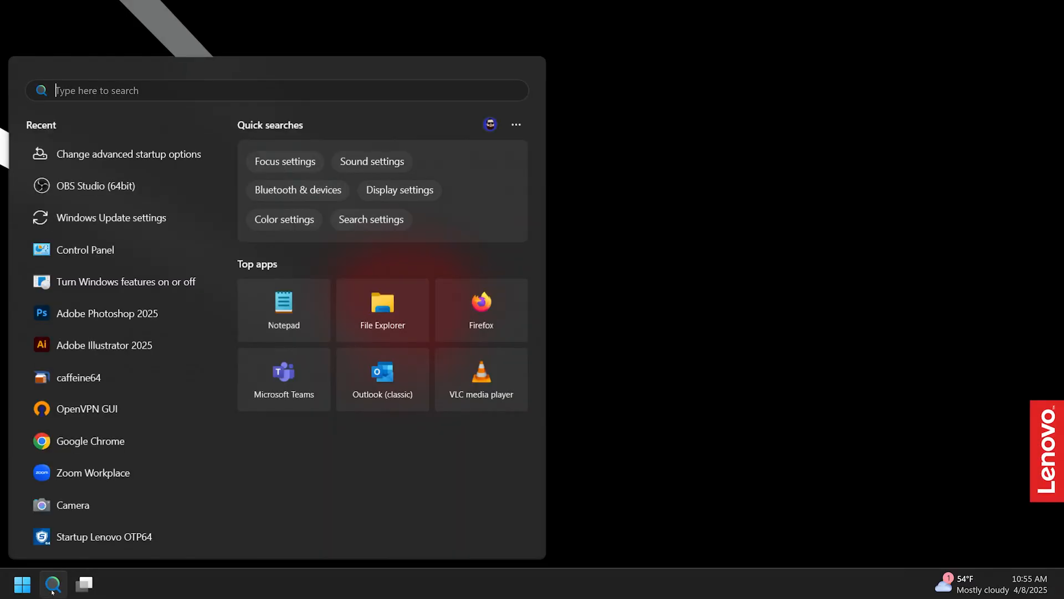
- Find 'advanced startup' in Start search and restart the PC into advanced startup
{"action": "type", "text": "advanced startup"}
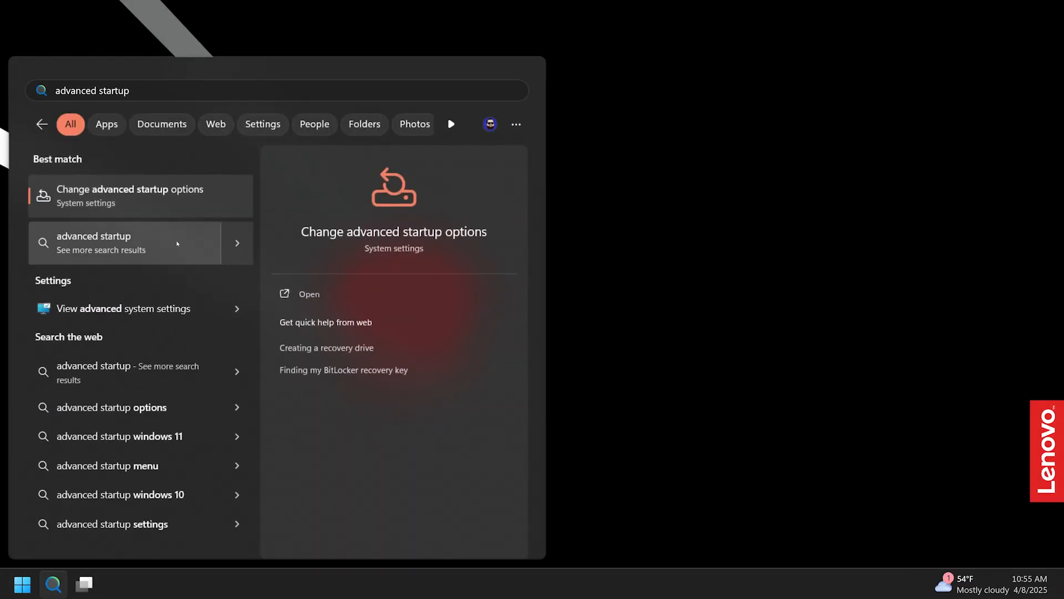
{"action": "left_click", "coordinate": [308, 293]}
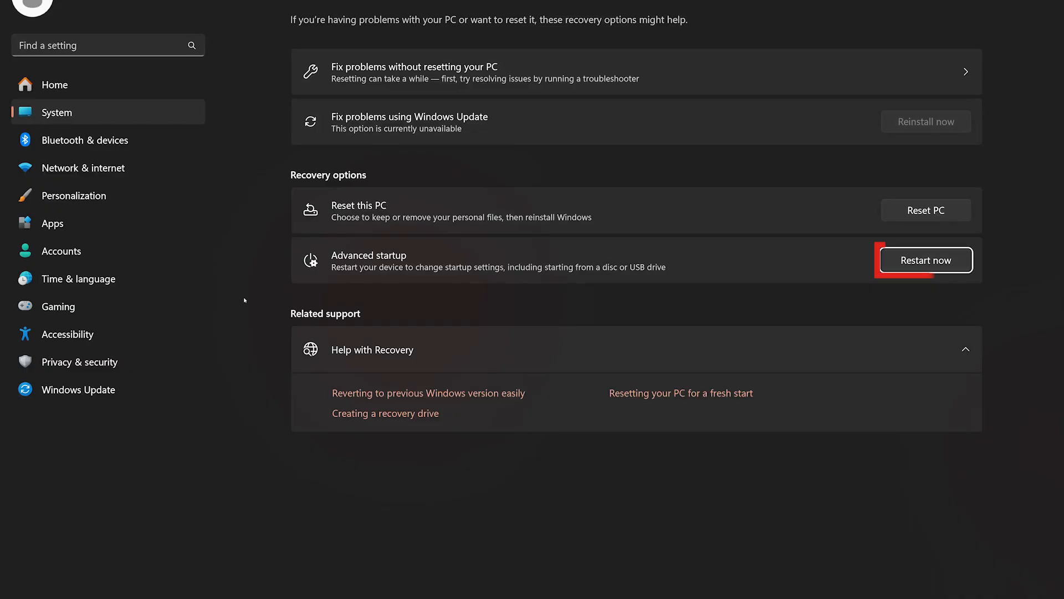
{"action": "left_click", "coordinate": [925, 259]}
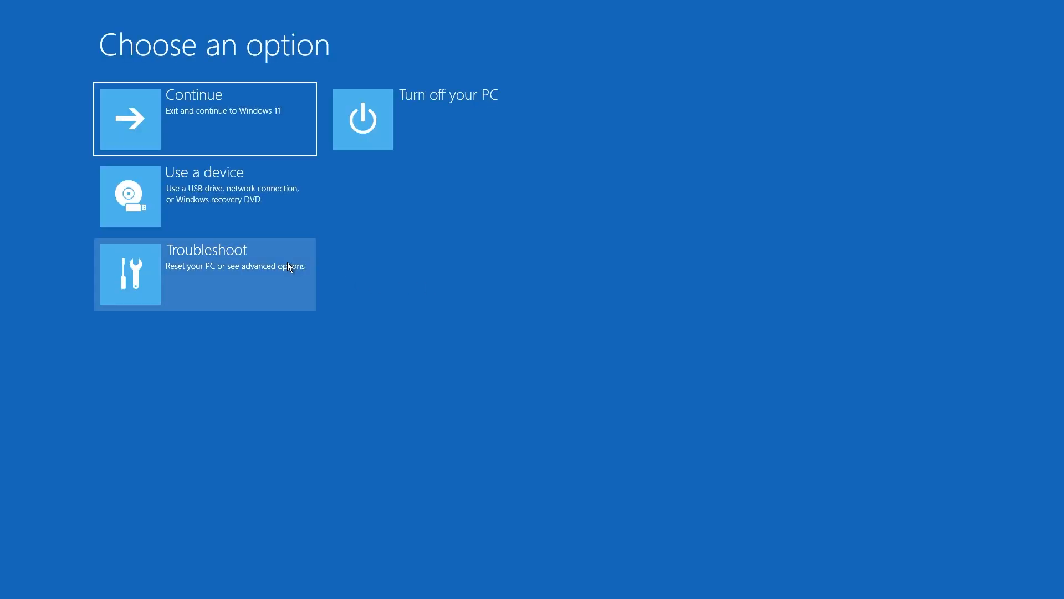
- From Troubleshoot, choose UEFI Firmware Settings and restart into firmware setup
{"action": "left_click", "coordinate": [205, 275]}
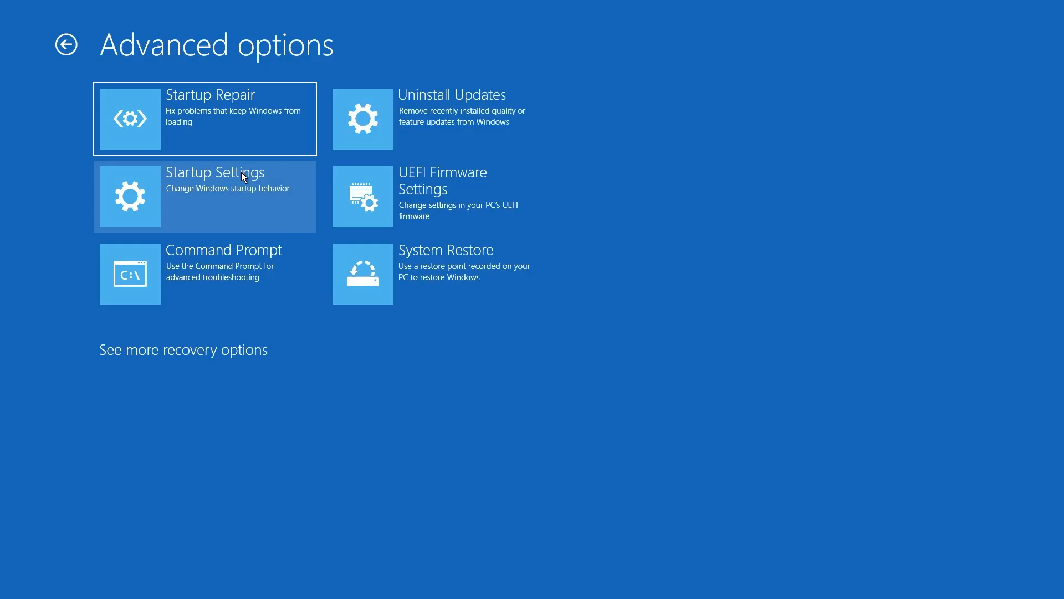
{"action": "mouse_move", "coordinate": [369, 196]}
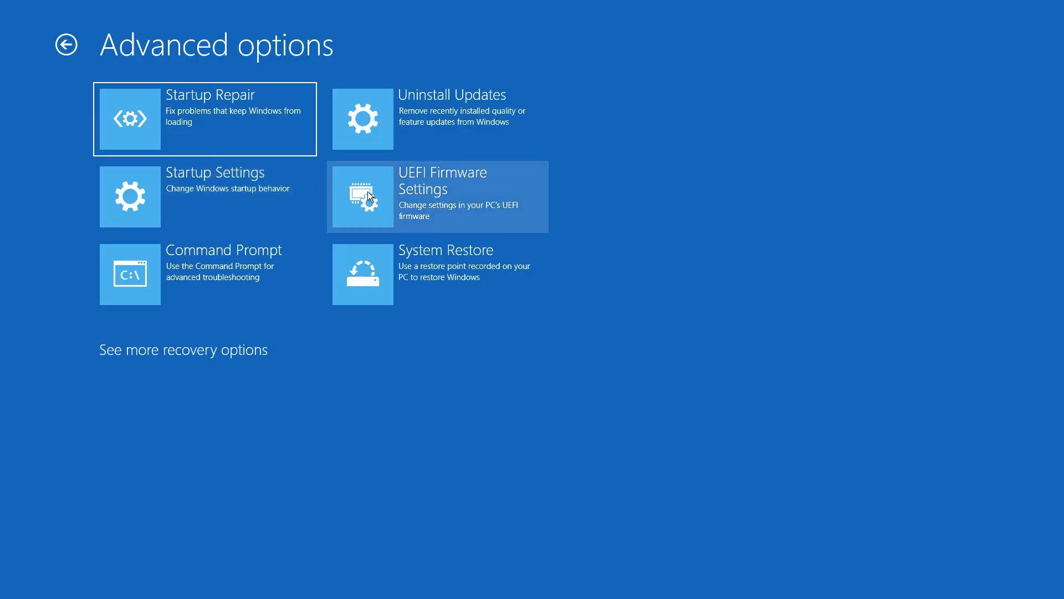
{"action": "left_click", "coordinate": [436, 196]}
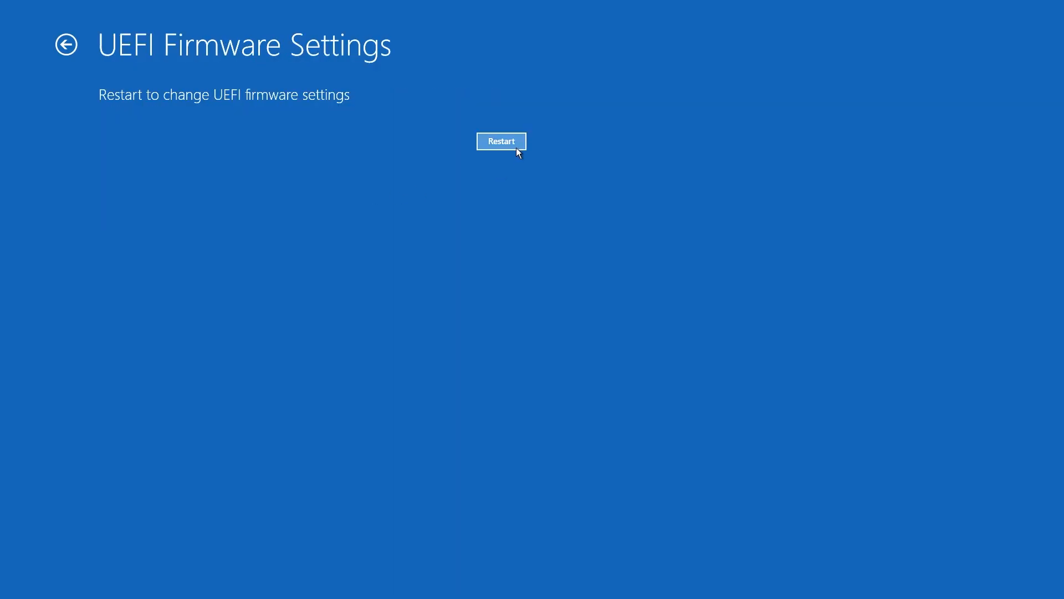
{"action": "left_click", "coordinate": [501, 141]}
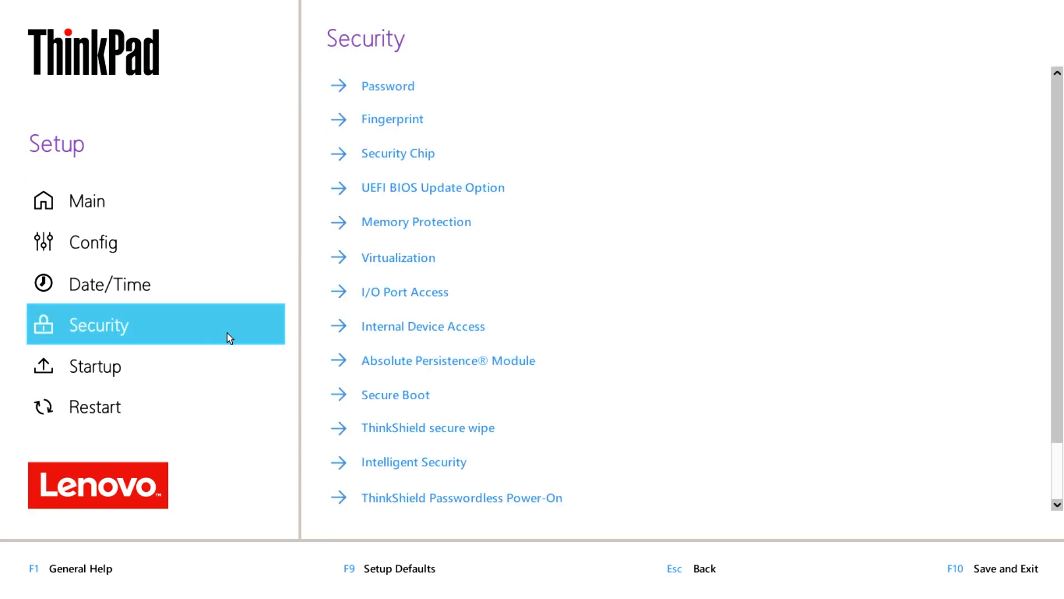
{"action": "mouse_move", "coordinate": [275, 341]}
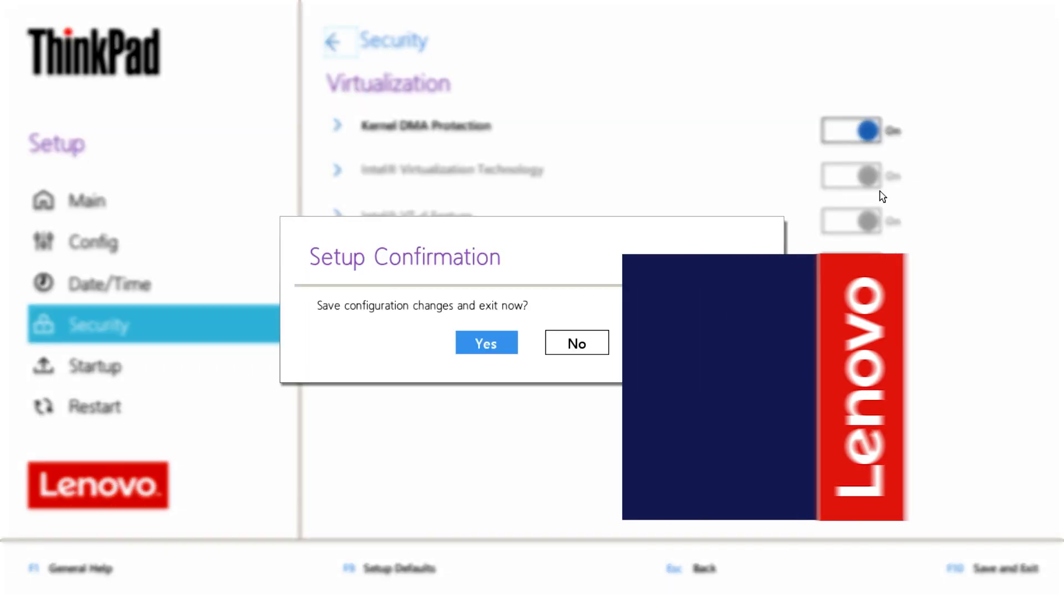
- Confirm Yes to save the Virtualization configuration changes and exit BIOS setup
{"action": "left_click", "coordinate": [486, 343]}
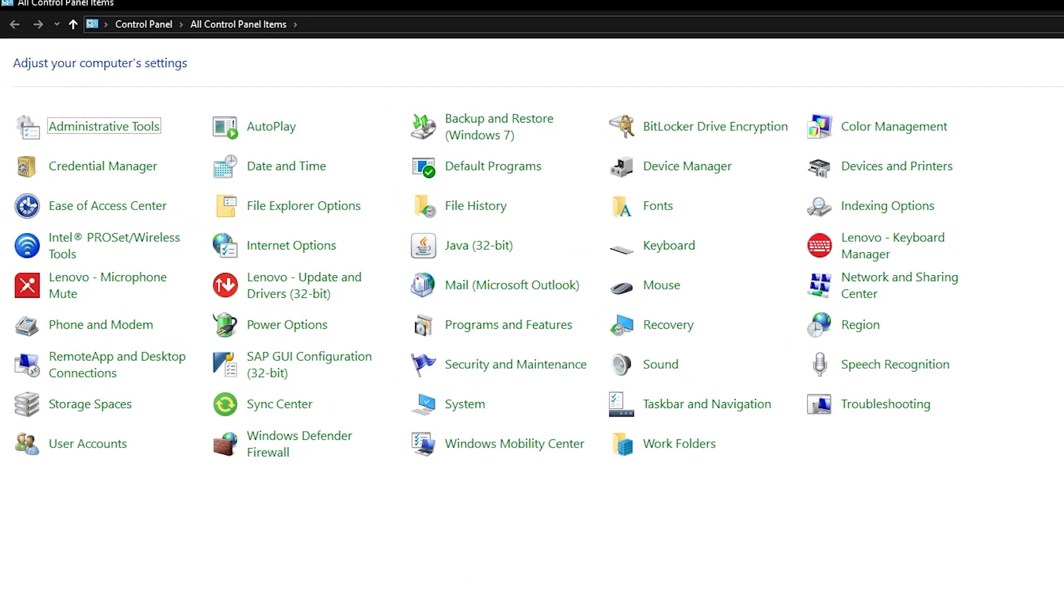
- Show Programs and Features from All Control Panel Items
{"action": "left_click", "coordinate": [508, 324]}
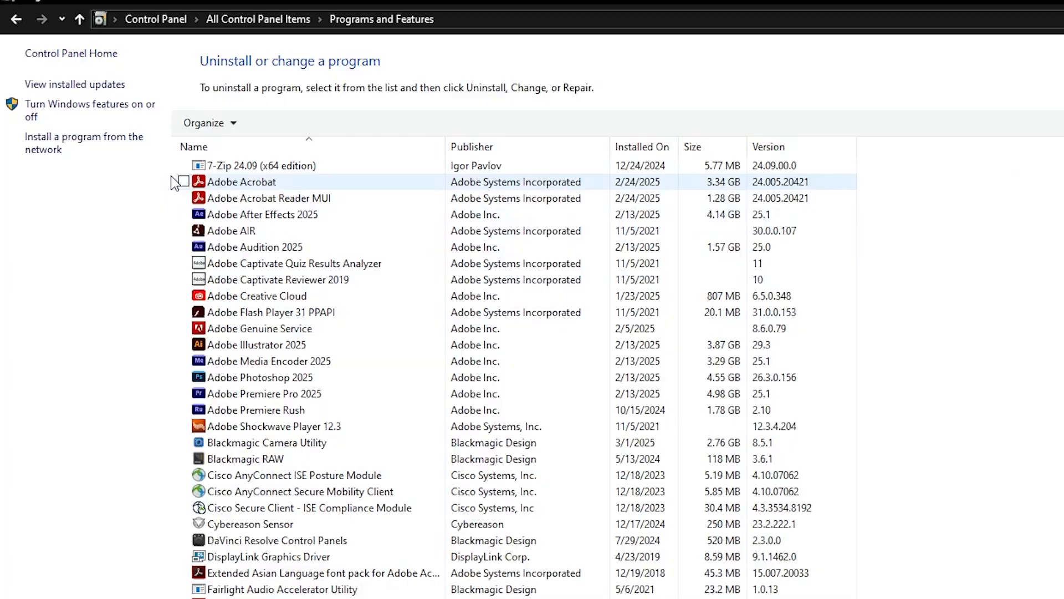
- In Windows Features, check Hyper-V including Management Tools and Platform
{"action": "left_click", "coordinate": [90, 110]}
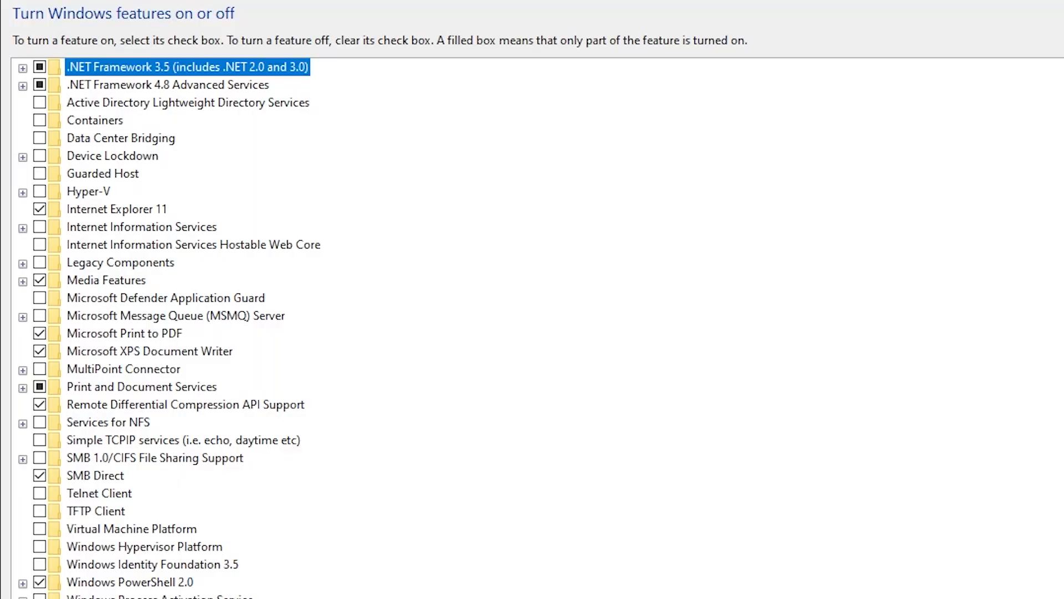
{"action": "left_click", "coordinate": [22, 193]}
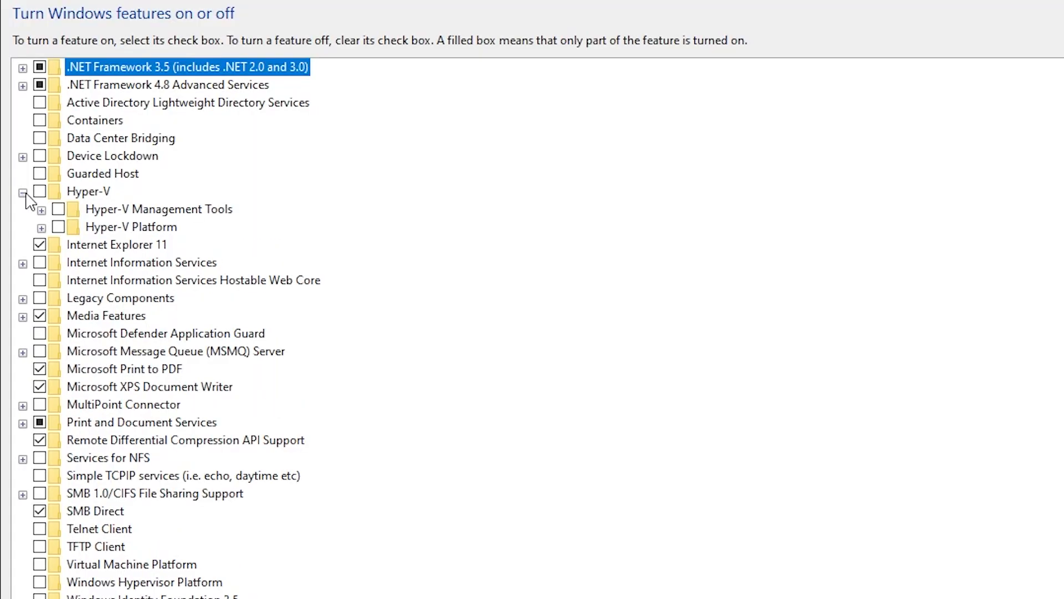
{"action": "left_click", "coordinate": [40, 191]}
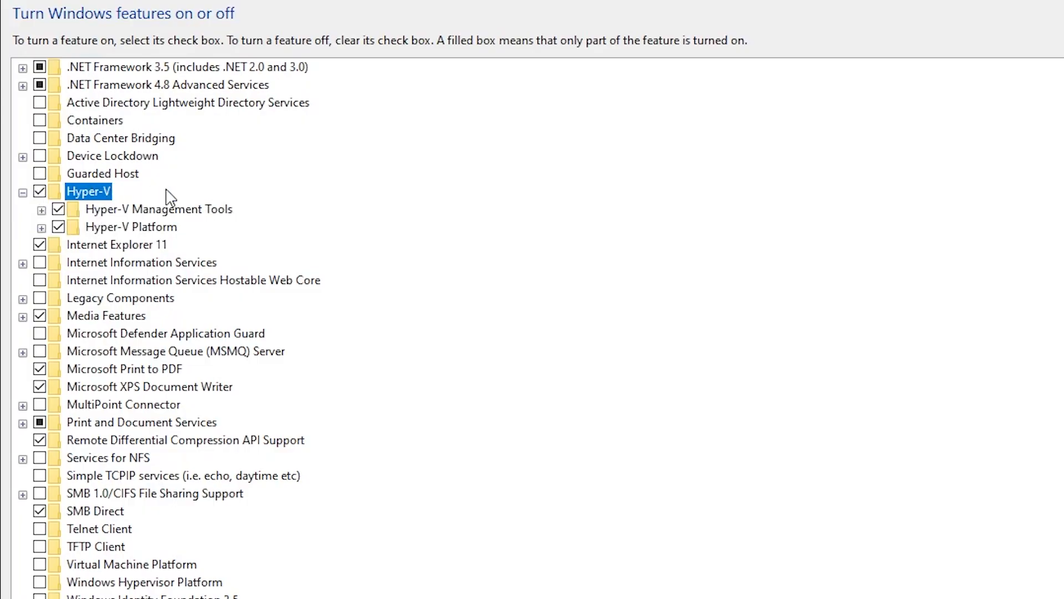